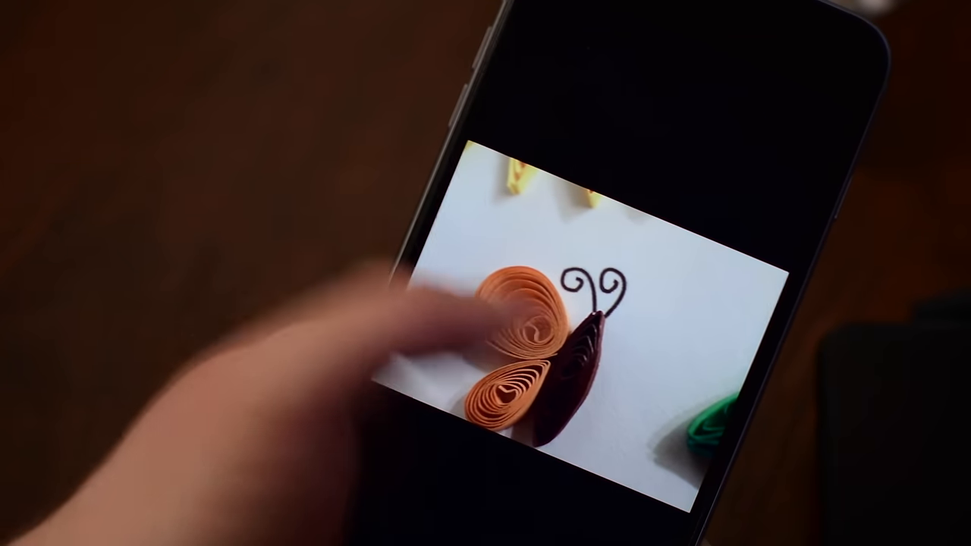
scroll("left", 3)
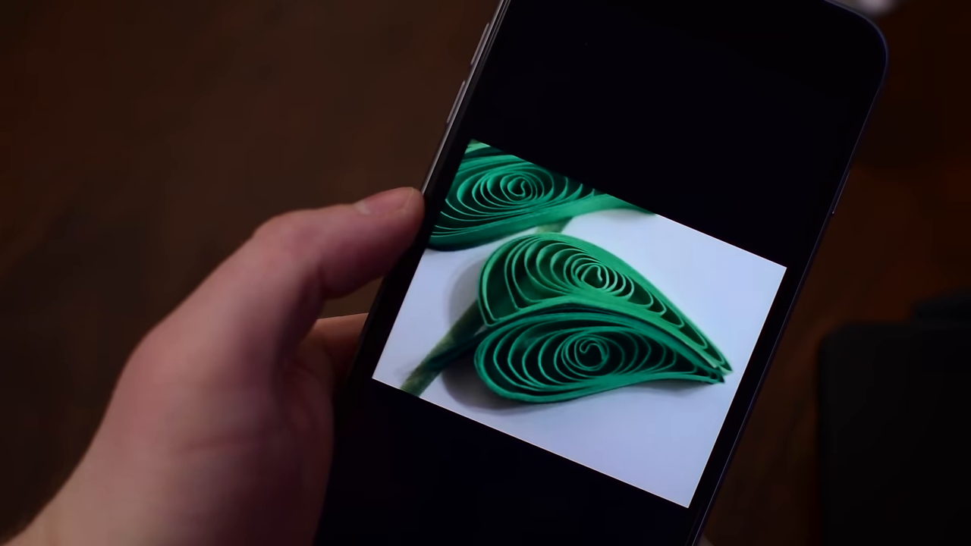